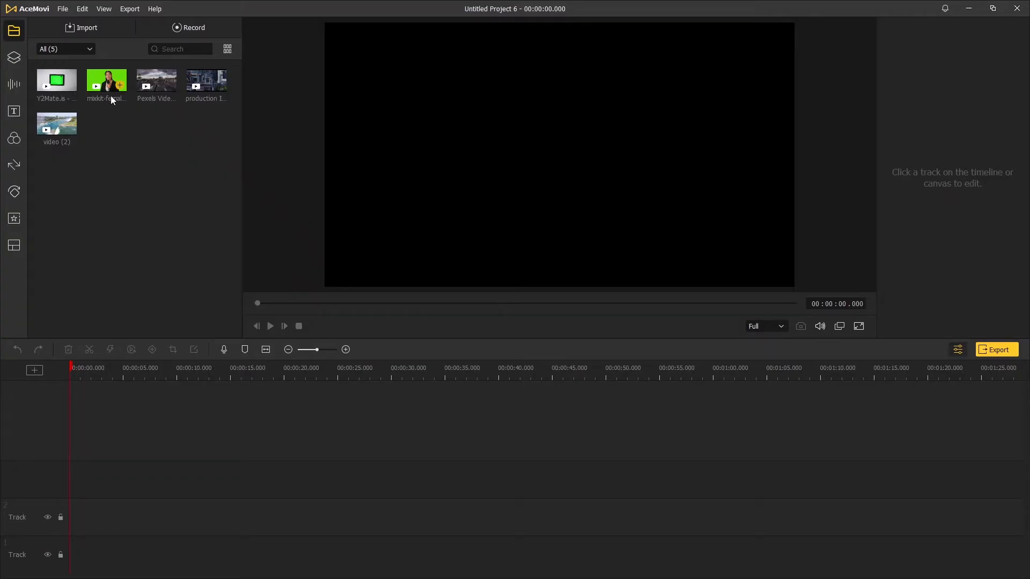
Place the mixkit reporter clip on the timeline and play it back briefly in the preview.
drag(106, 81, 176, 478)
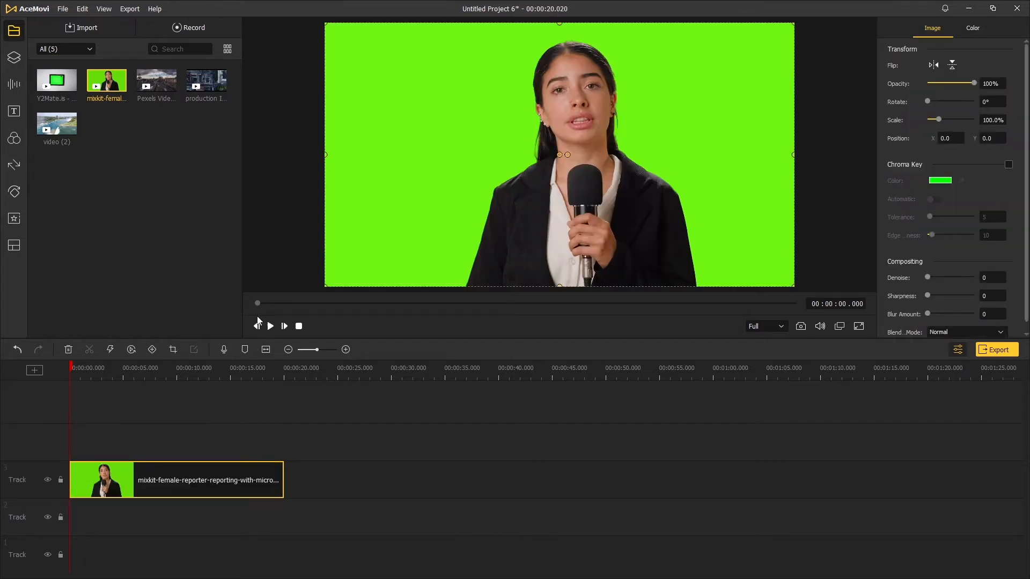
click(270, 326)
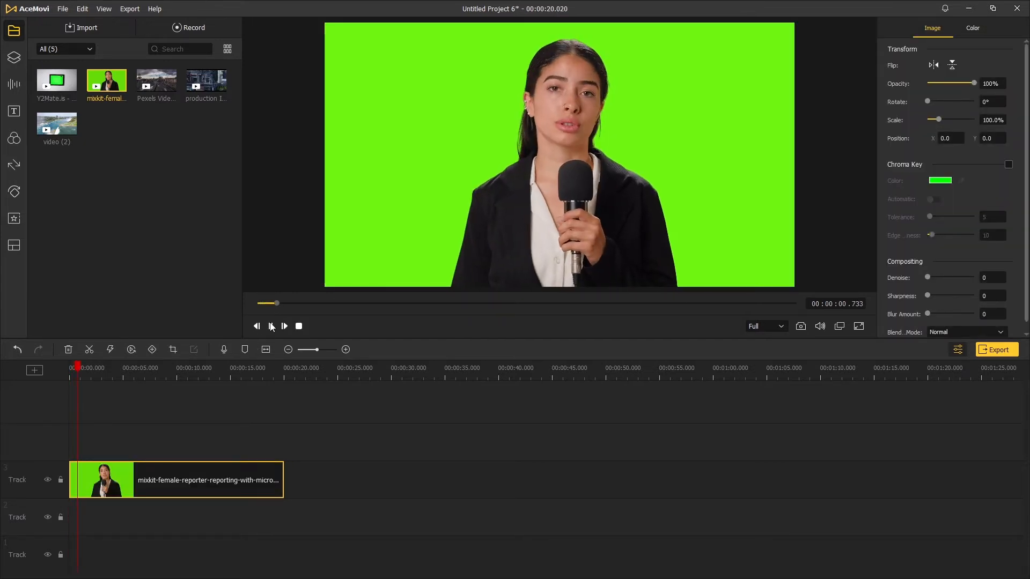
click(284, 326)
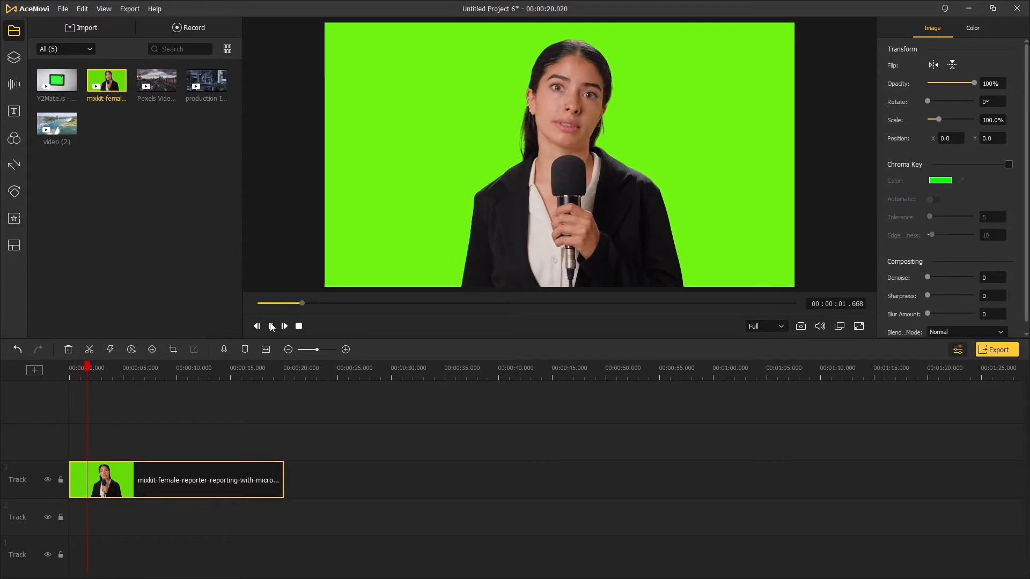
click(270, 326)
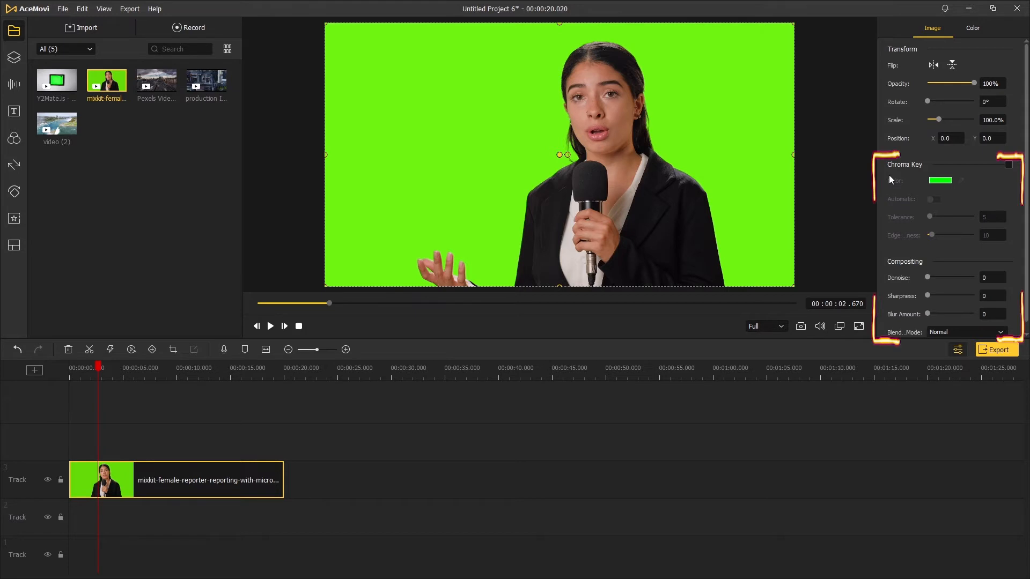
Enable Chroma Key on the reporter clip and sample the green backdrop as the key colour.
click(1008, 164)
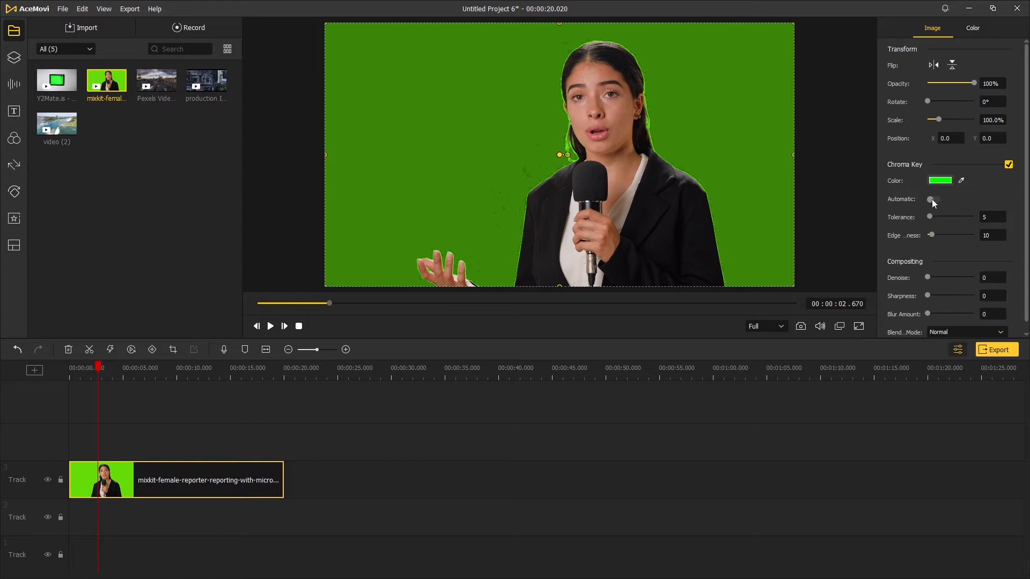
click(931, 199)
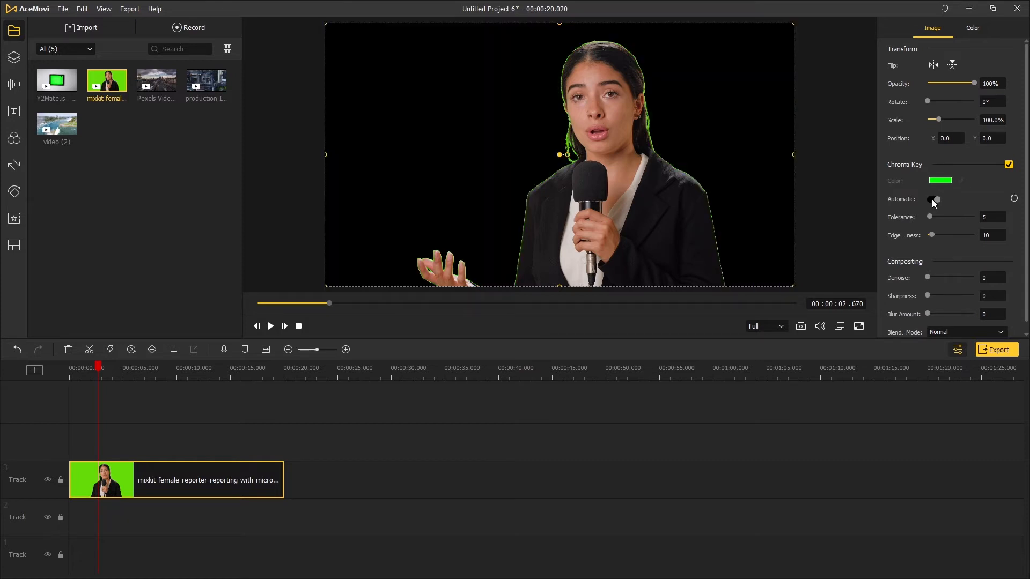
click(931, 200)
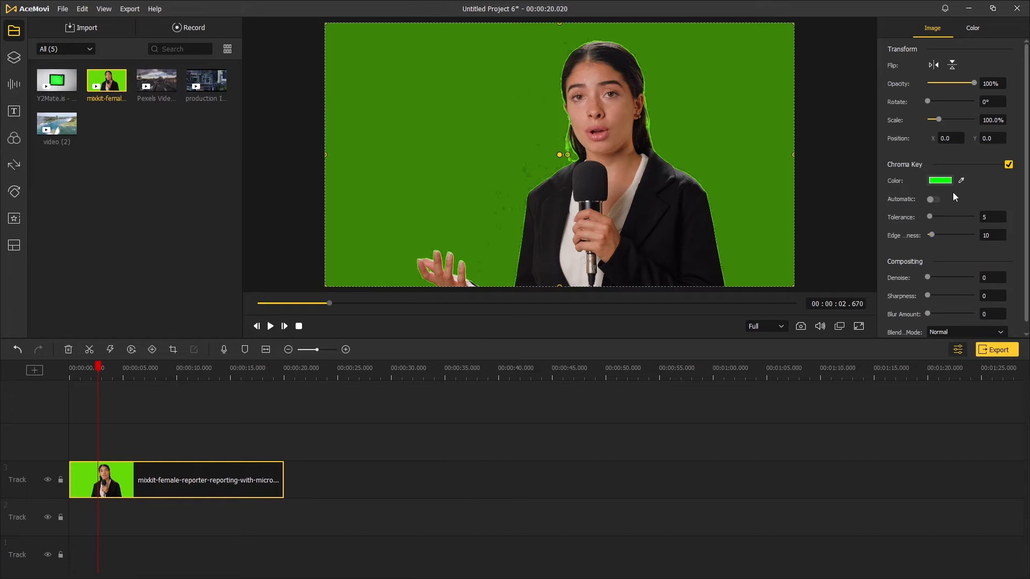
click(1008, 164)
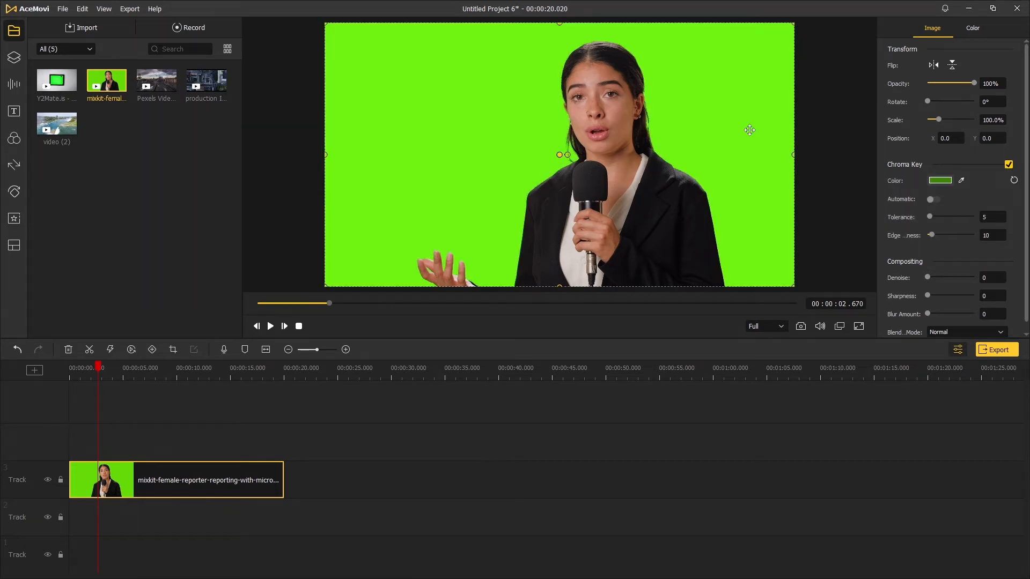
click(960, 181)
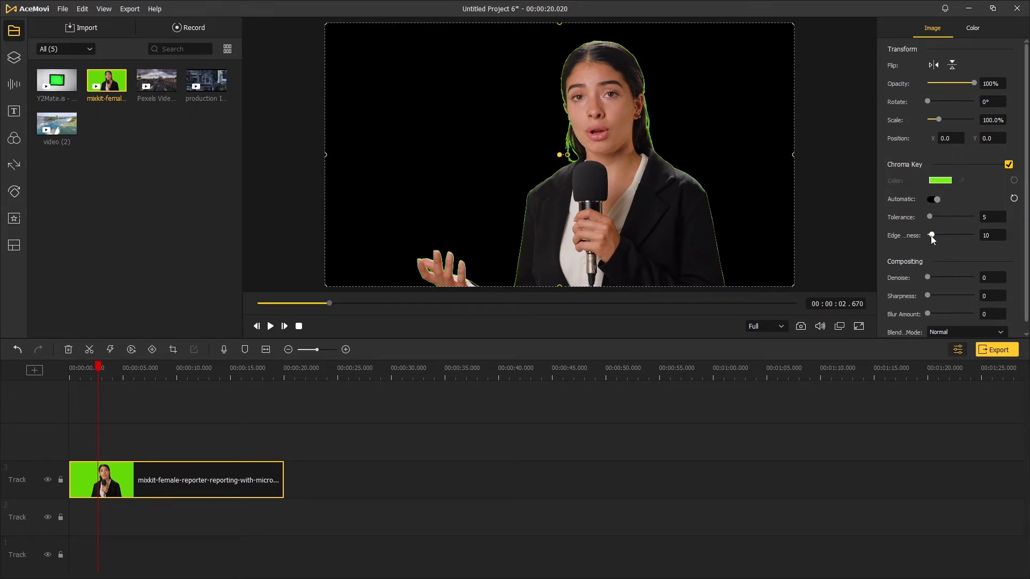
Lower the key edge value to 8, raise tolerance to 39, and check the keyed reporter in playback.
drag(931, 235, 928, 235)
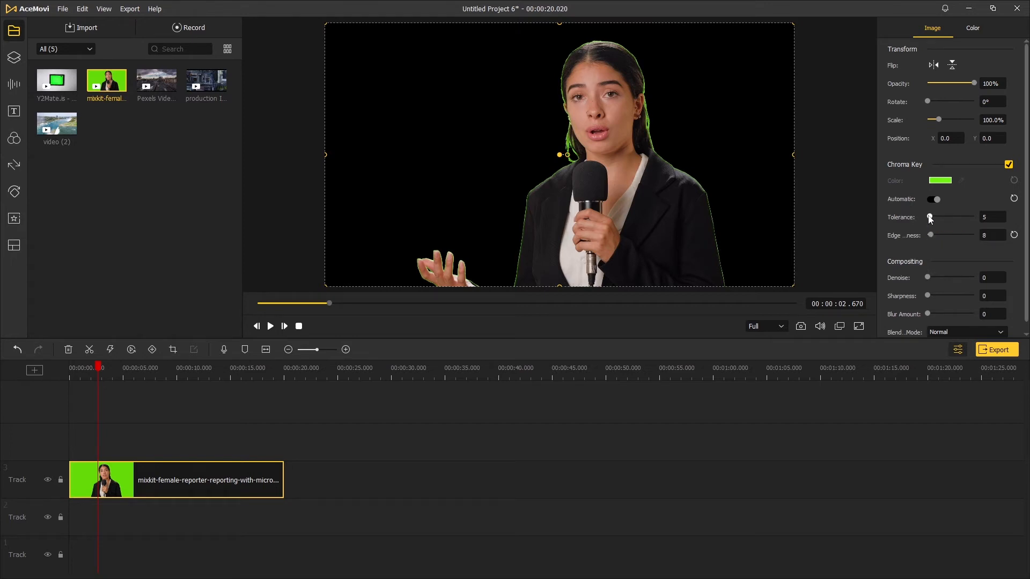
drag(928, 217, 945, 217)
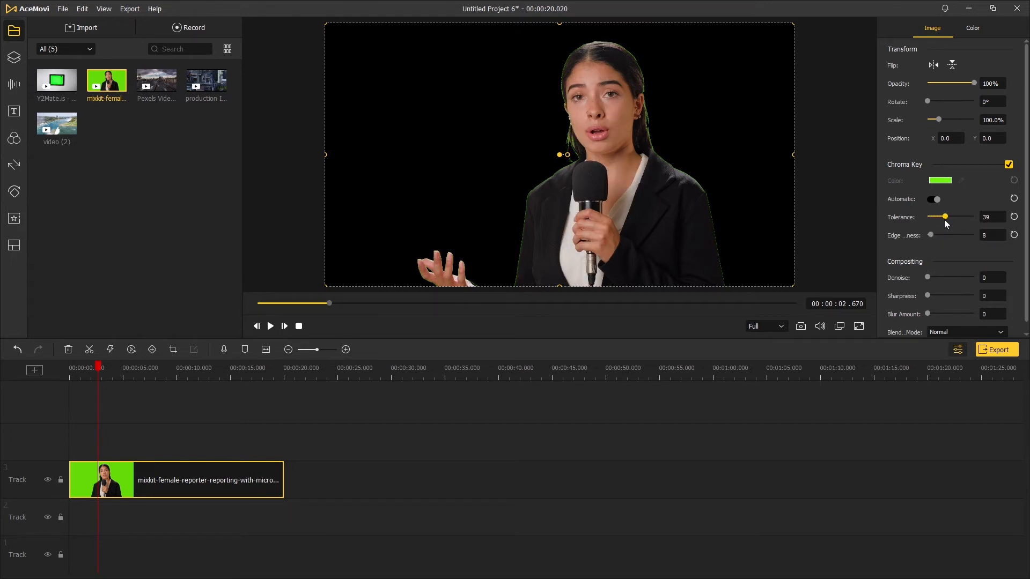
click(270, 326)
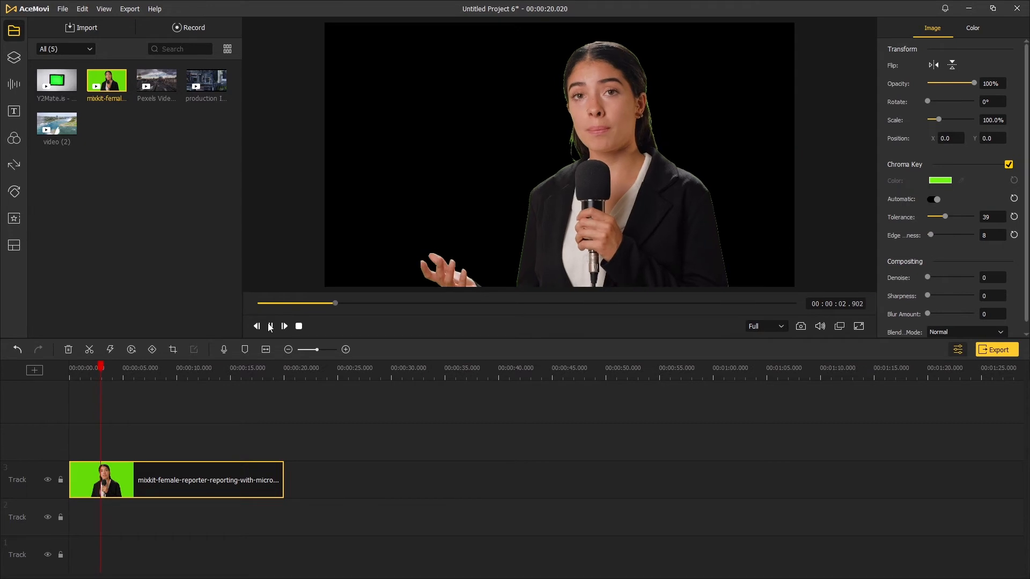
click(271, 326)
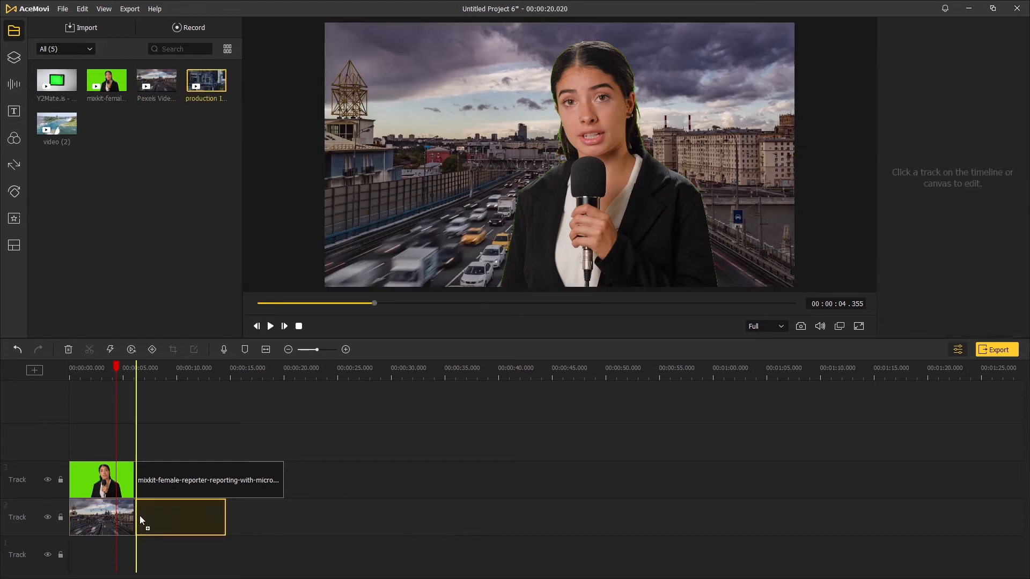
Play through the composite of the reporter over the city and waterfall backgrounds.
click(269, 326)
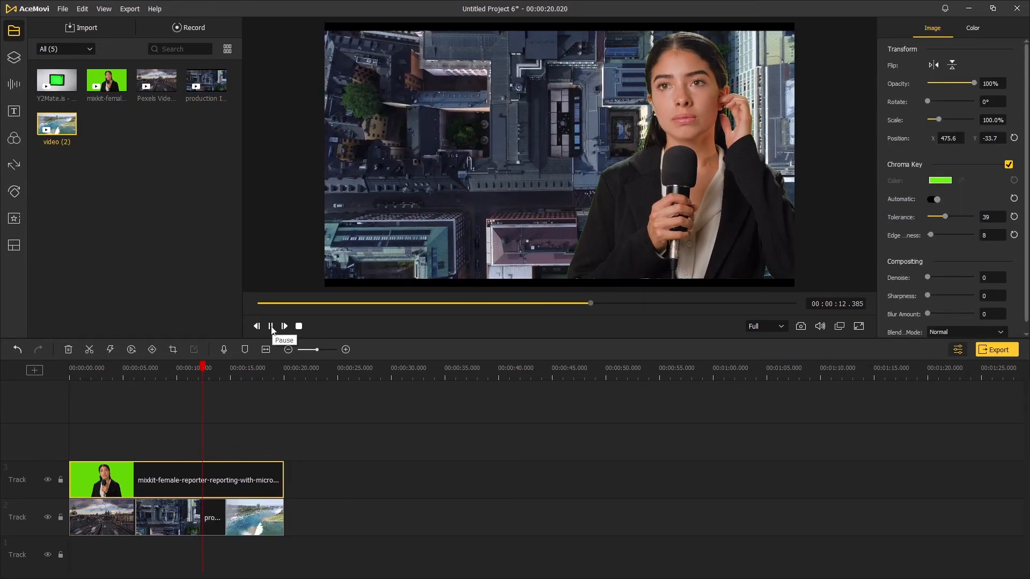
click(270, 326)
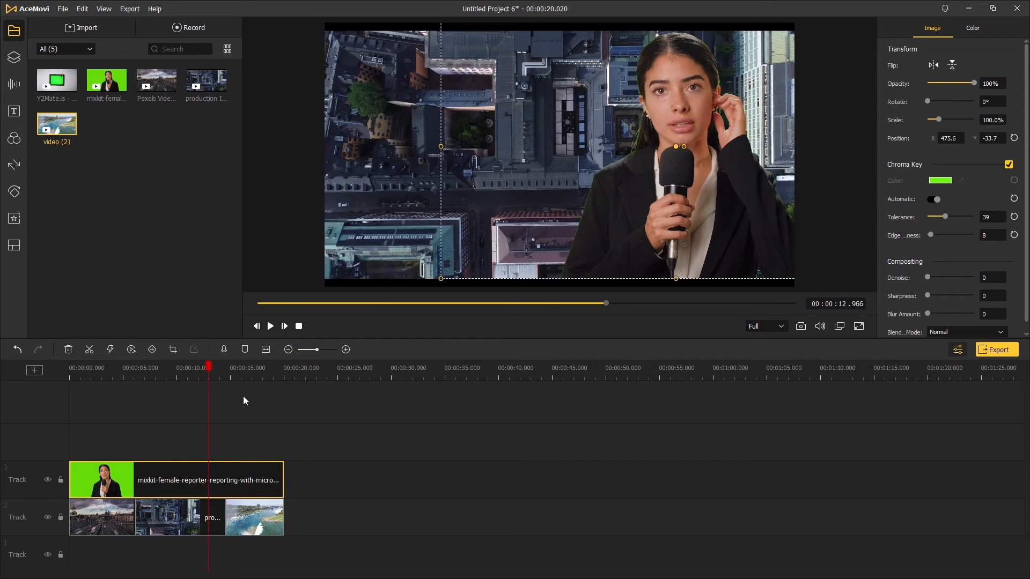
click(283, 326)
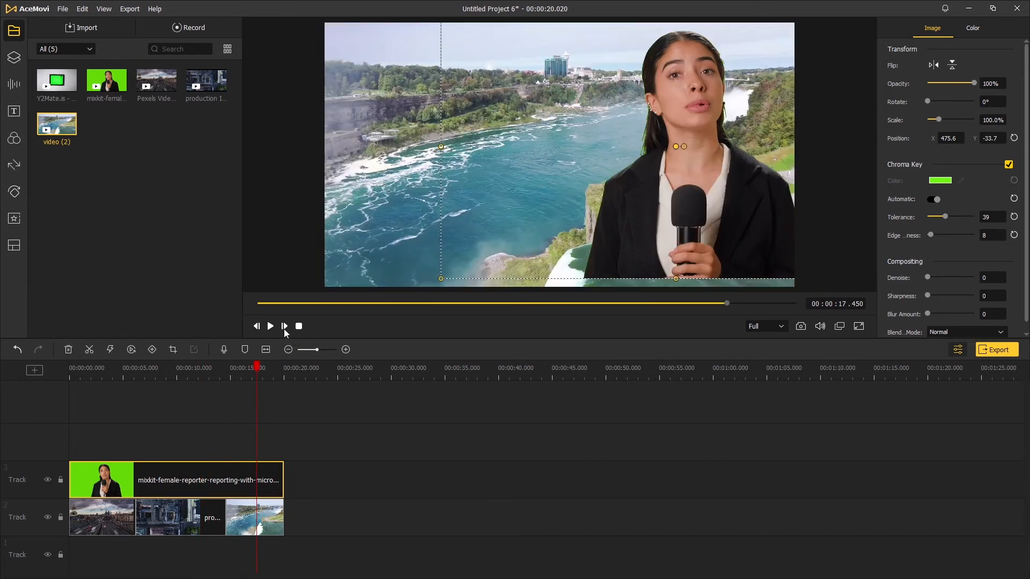
click(270, 326)
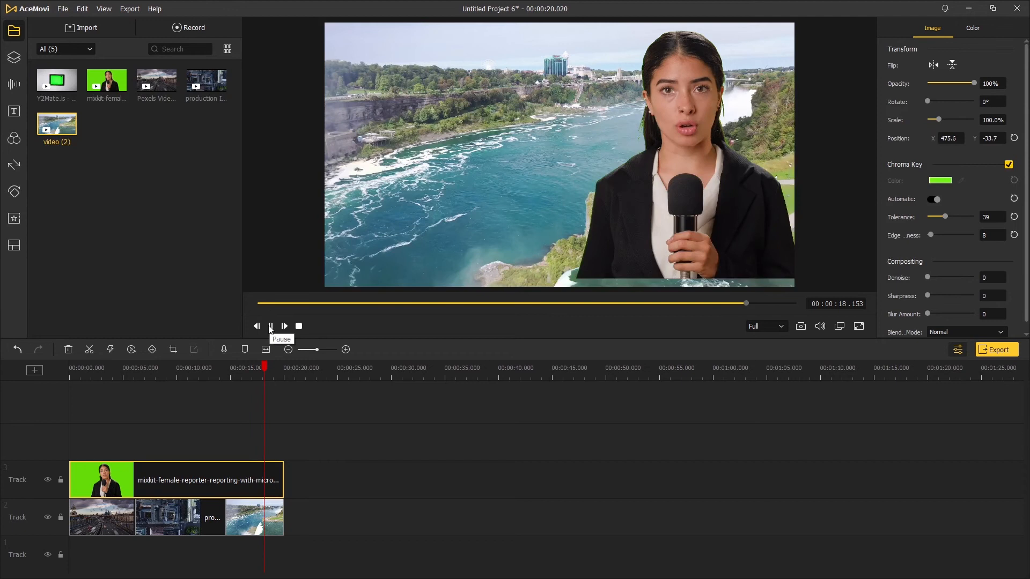
click(270, 326)
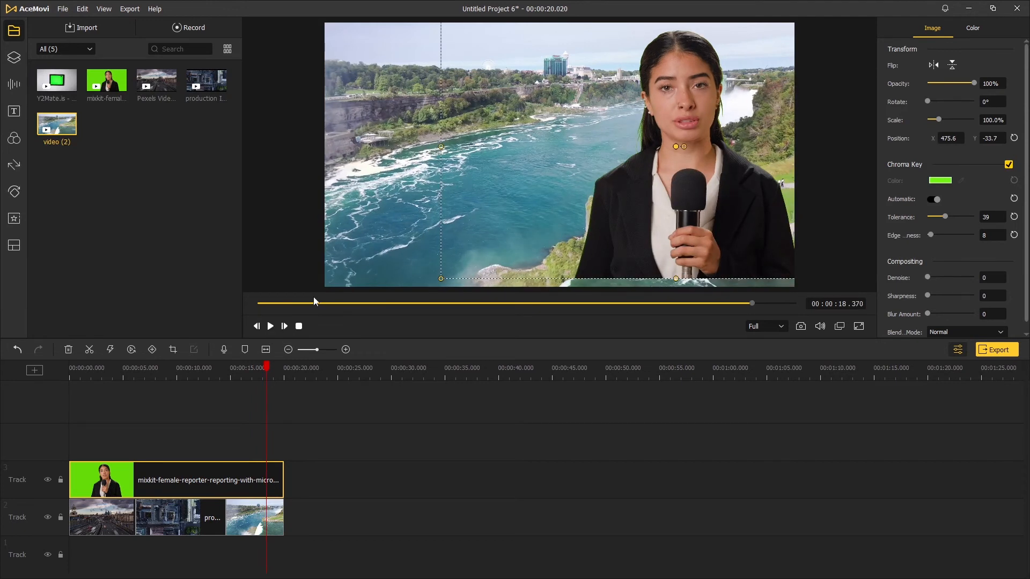
click(194, 368)
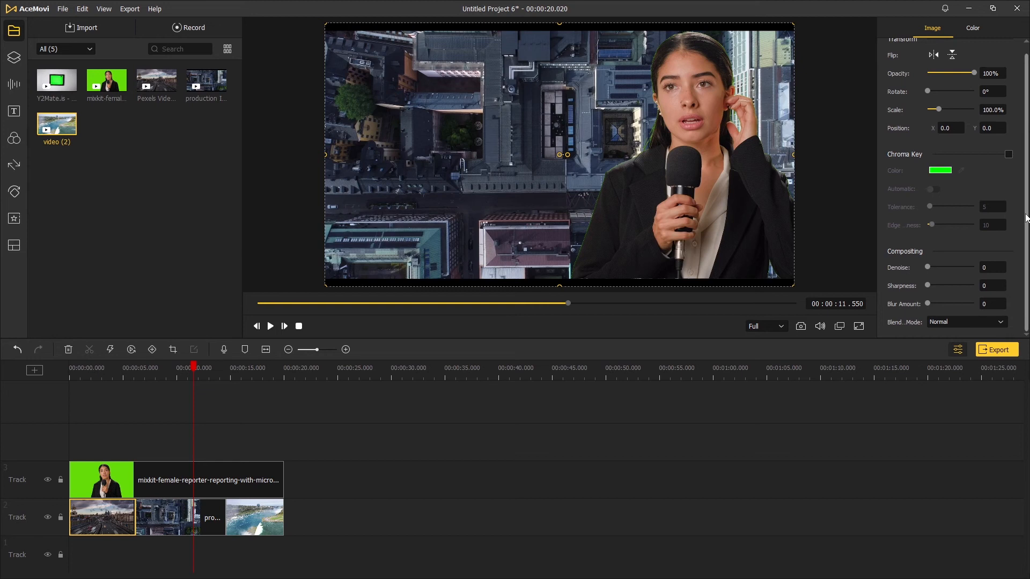
Set the background clip's Blur Amount to 18 and play the blurred composite.
drag(927, 304, 932, 303)
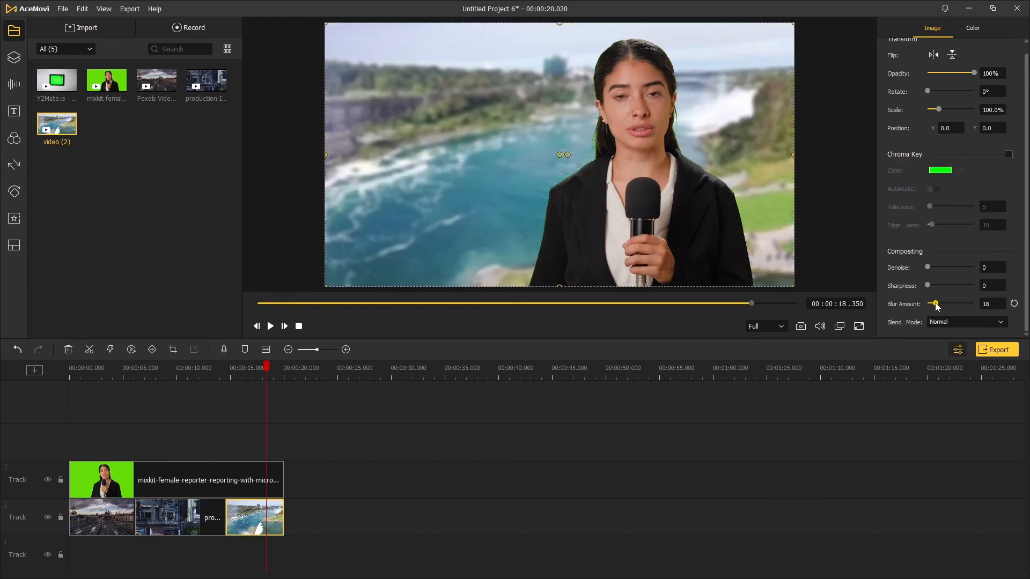
click(270, 326)
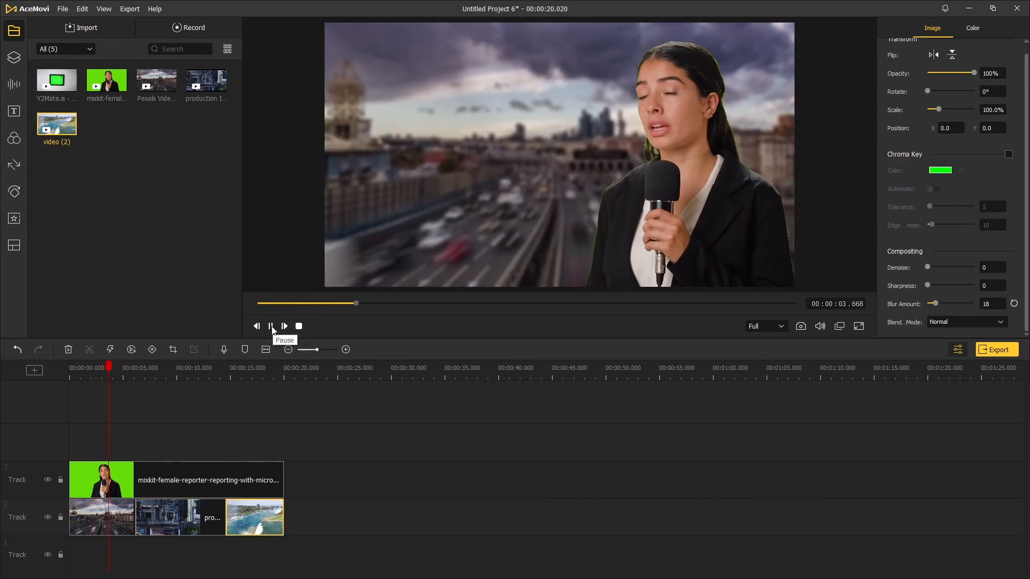